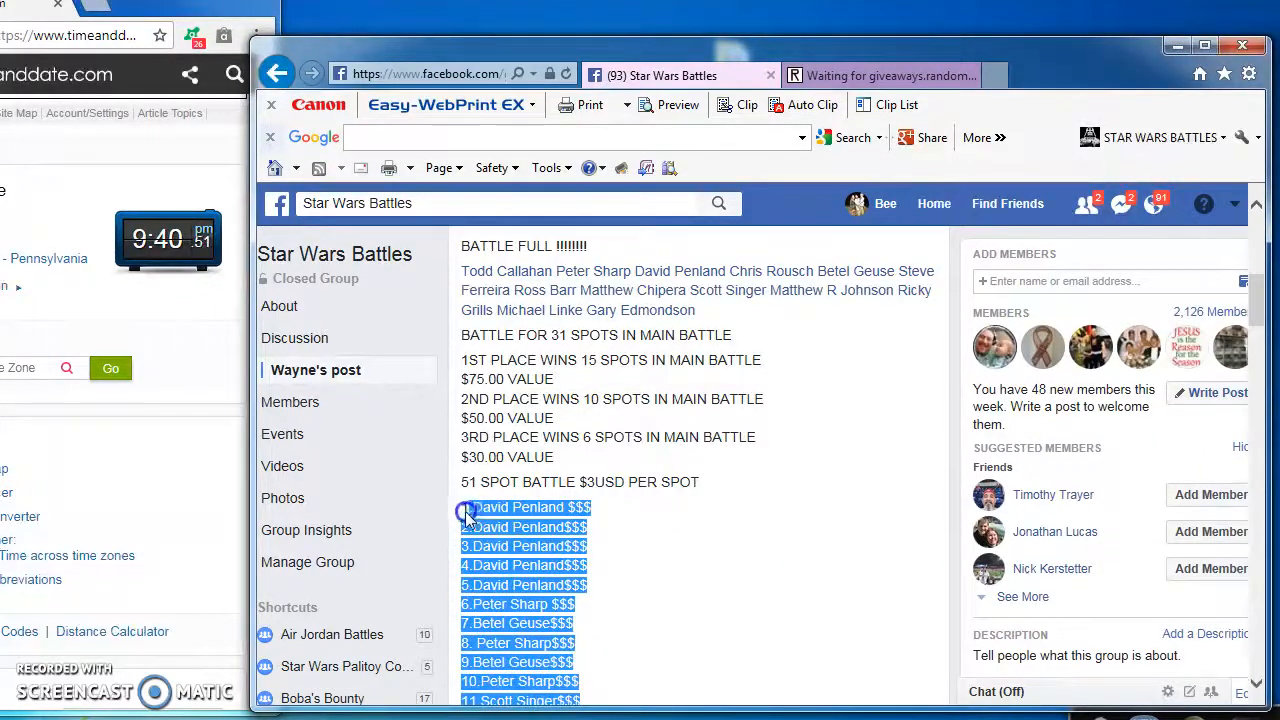
- Copy the 51-entry list into the GI JOE MINI BY WAYNE giveaway and roll 7 rounds
{"action": "right_click", "coordinate": [530, 508]}
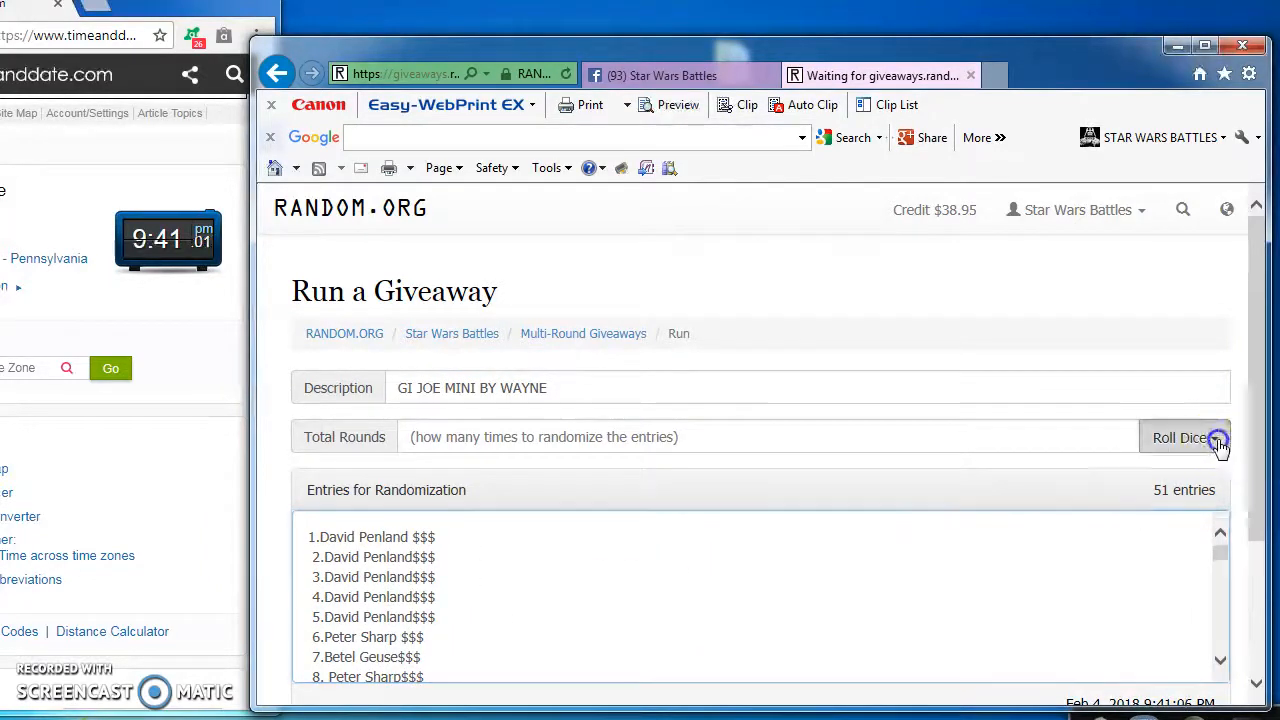
{"action": "left_click", "coordinate": [1188, 436]}
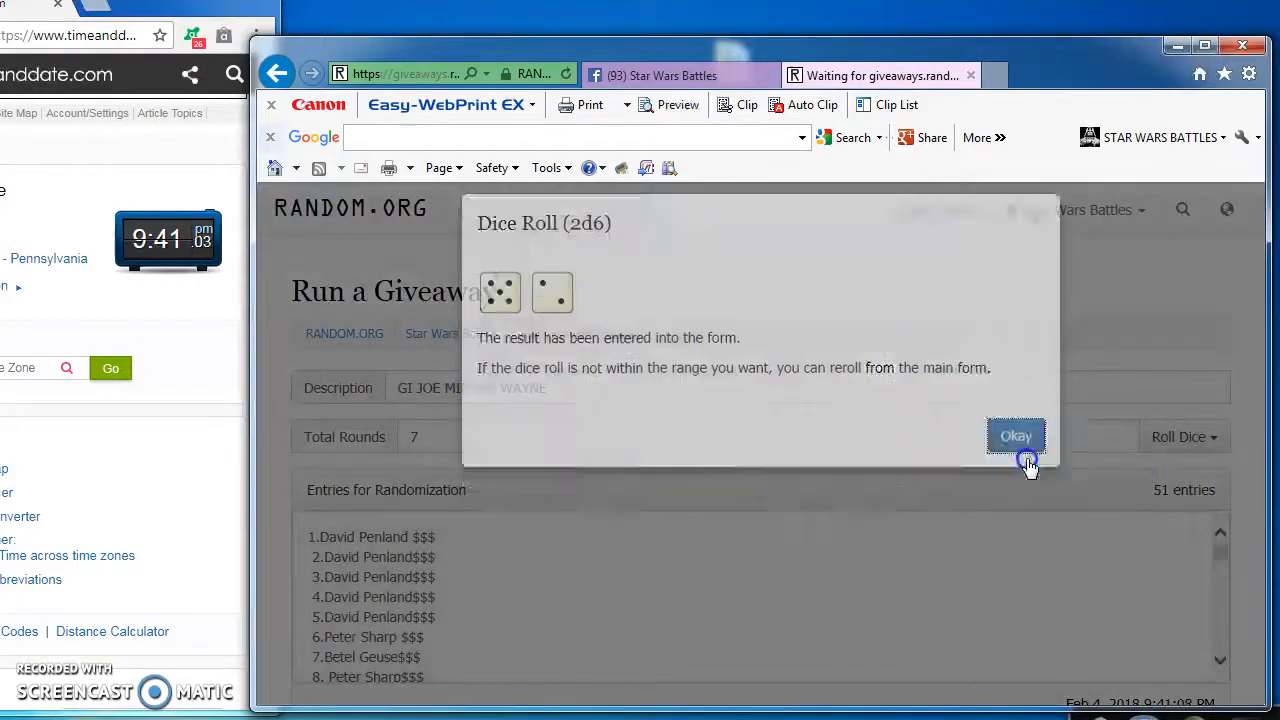
{"action": "left_click", "coordinate": [1016, 436]}
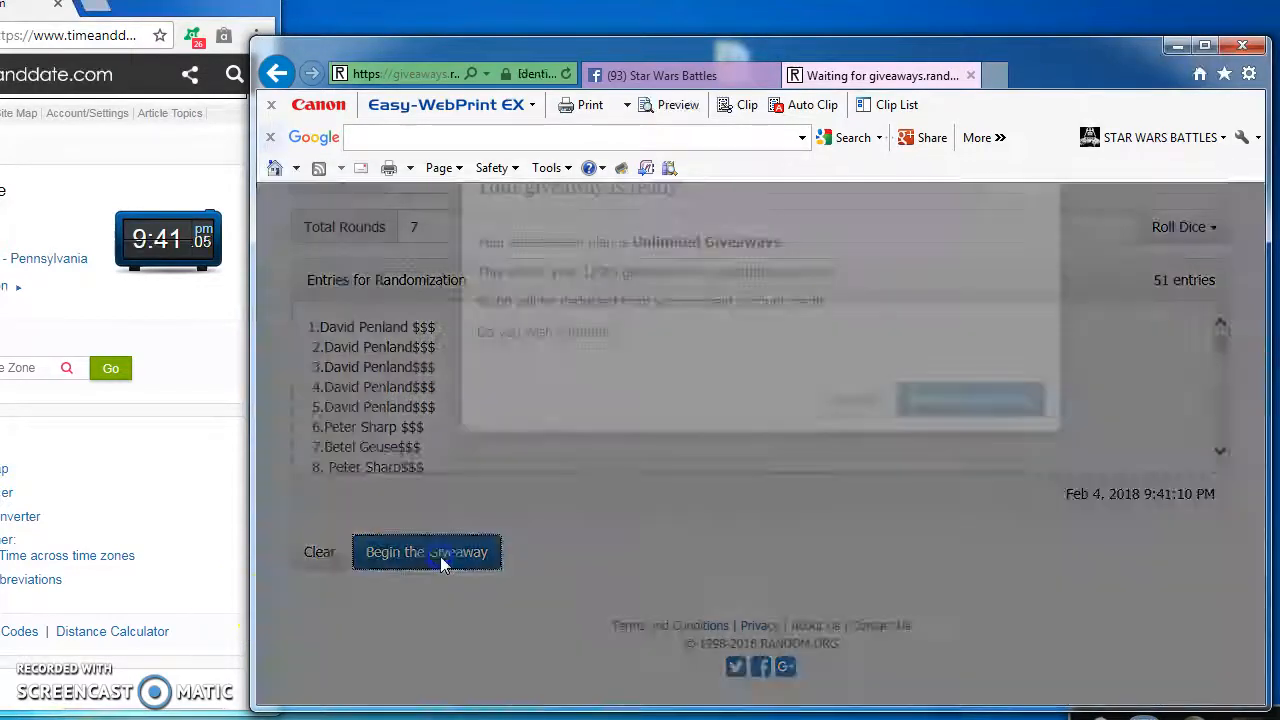
- Run all seven randomizing rounds and reveal the final list's timestamp and verification code
{"action": "left_click", "coordinate": [428, 552]}
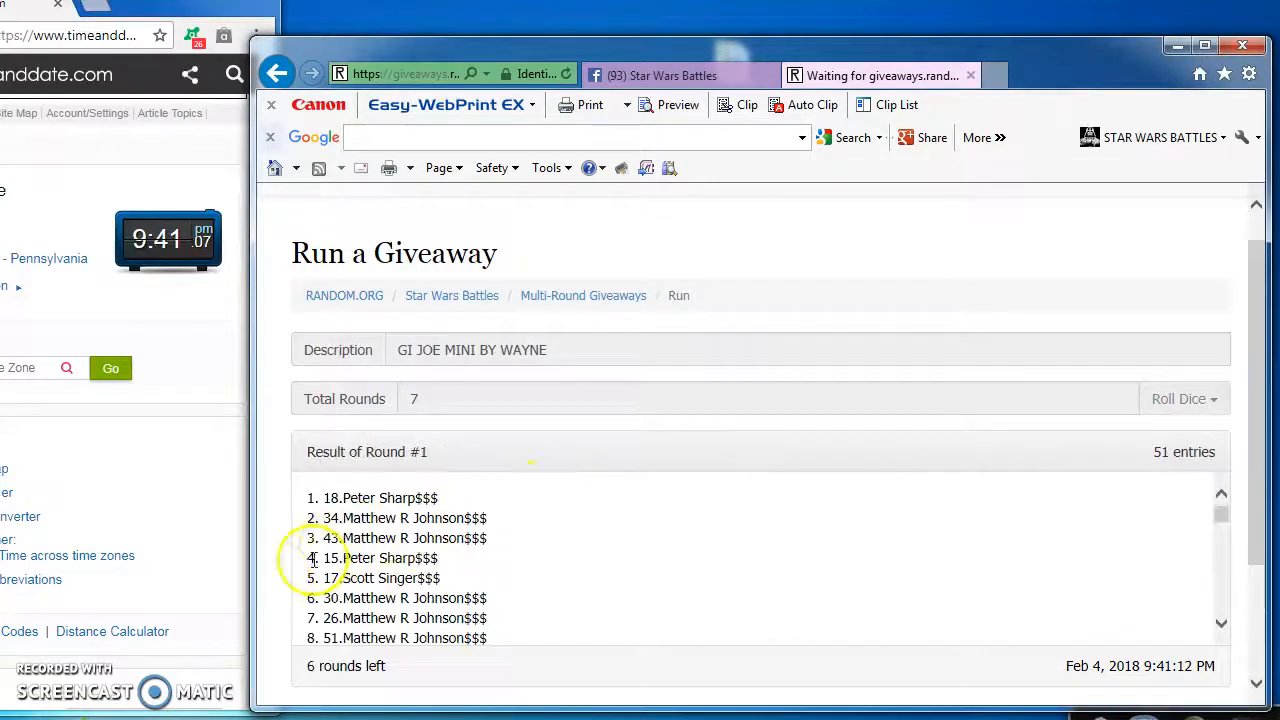
{"action": "left_click", "coordinate": [400, 552]}
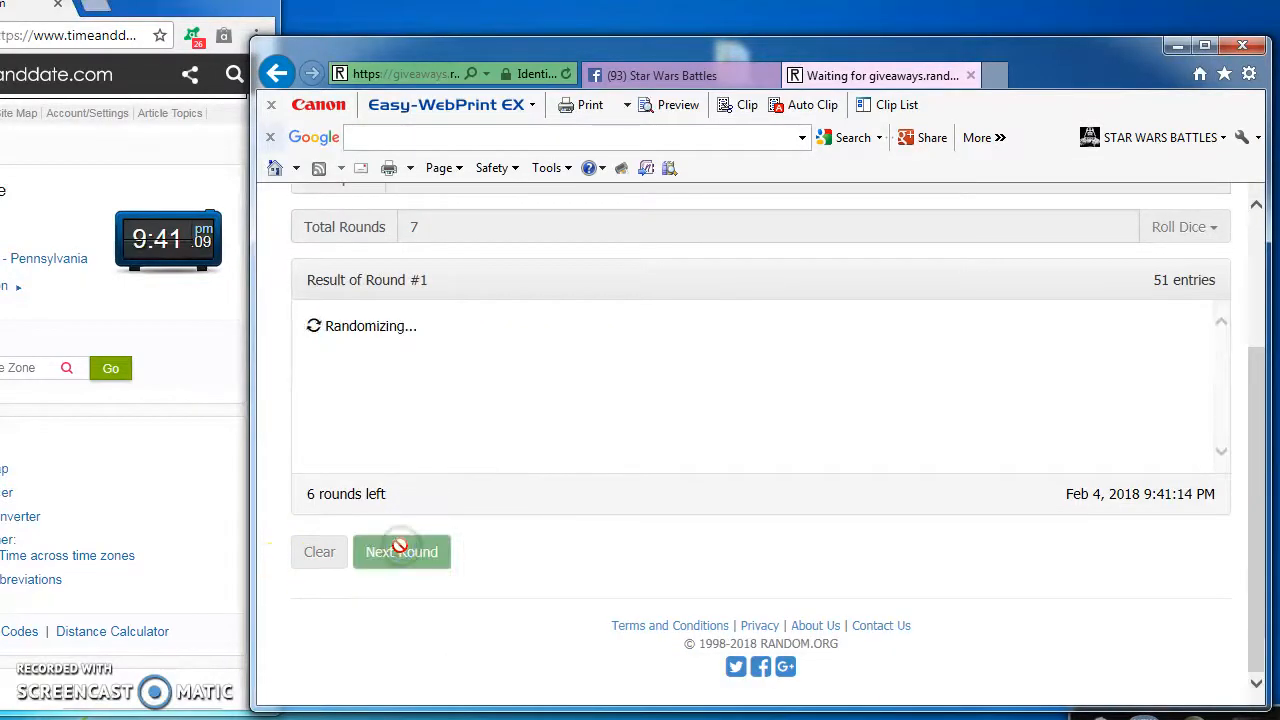
{"action": "left_click", "coordinate": [400, 552]}
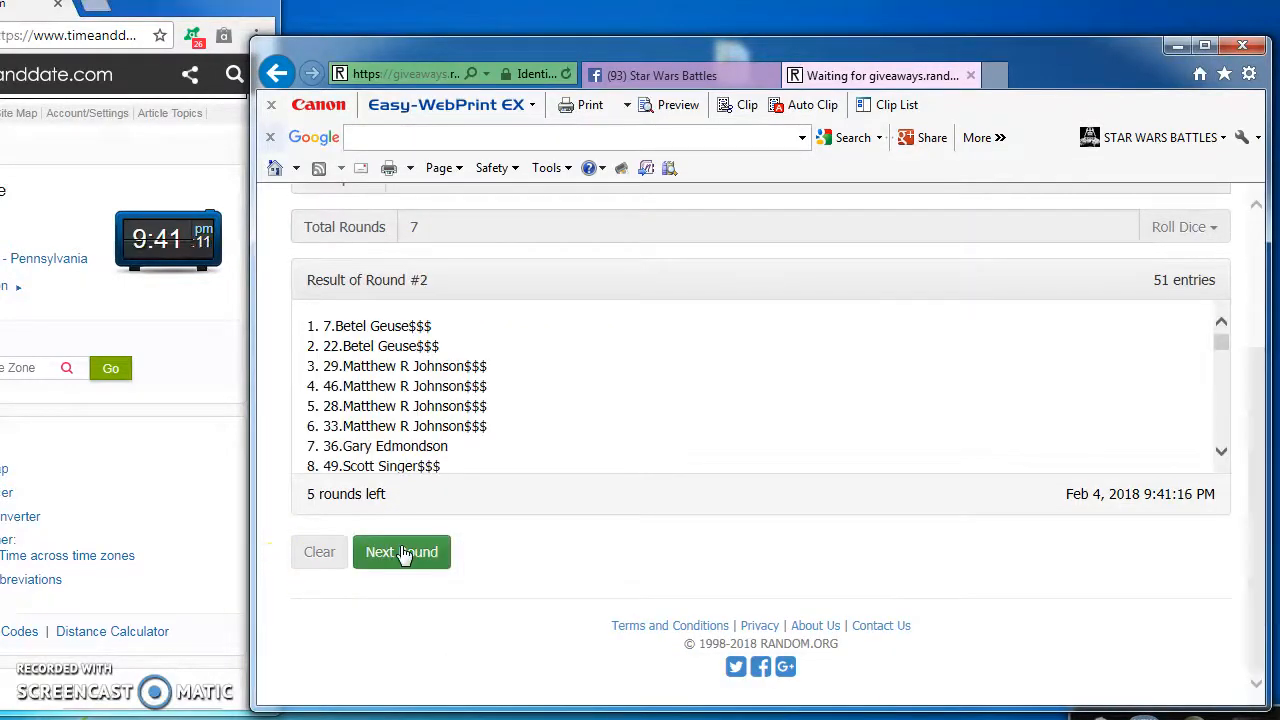
{"action": "left_click", "coordinate": [400, 552]}
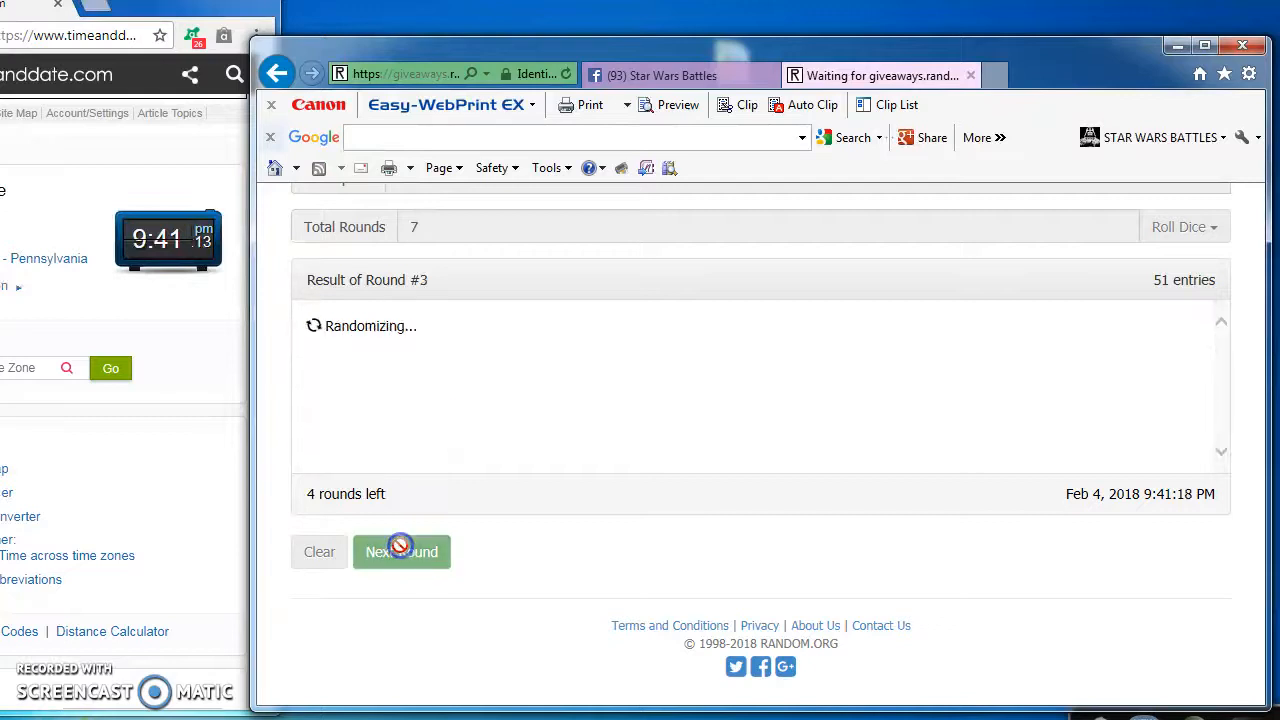
{"action": "left_click", "coordinate": [400, 552]}
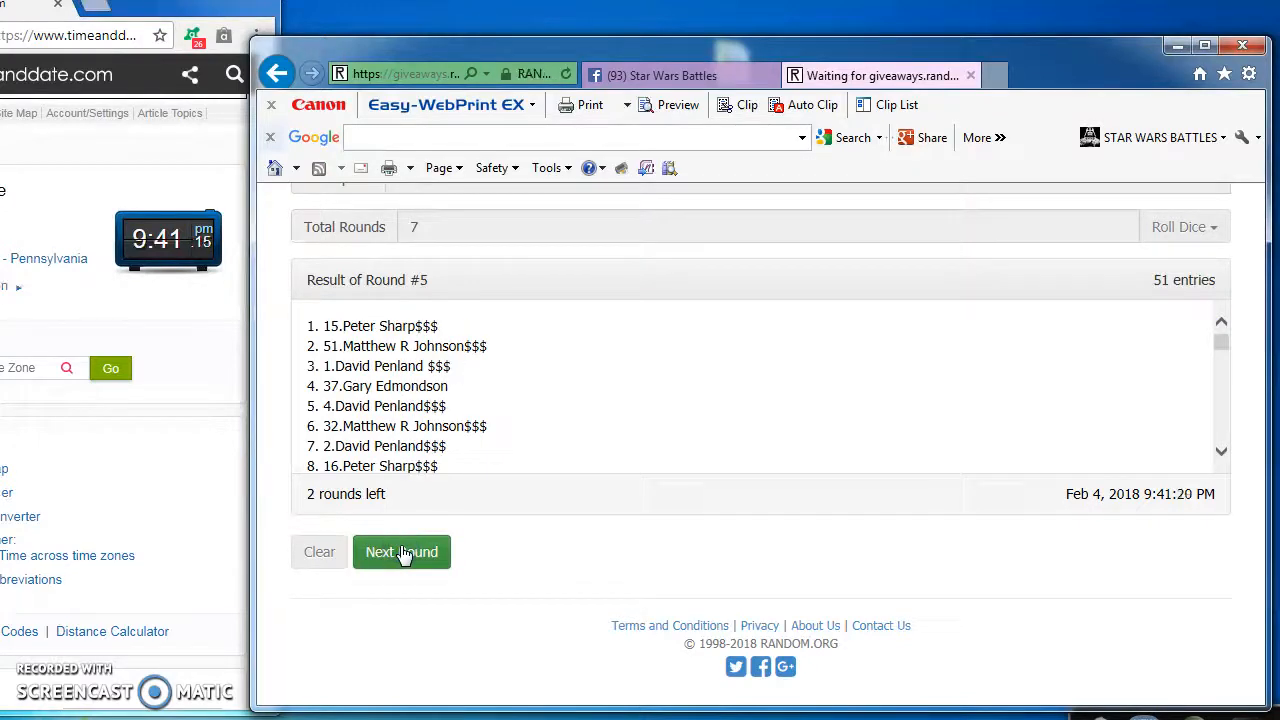
{"action": "left_click", "coordinate": [400, 552]}
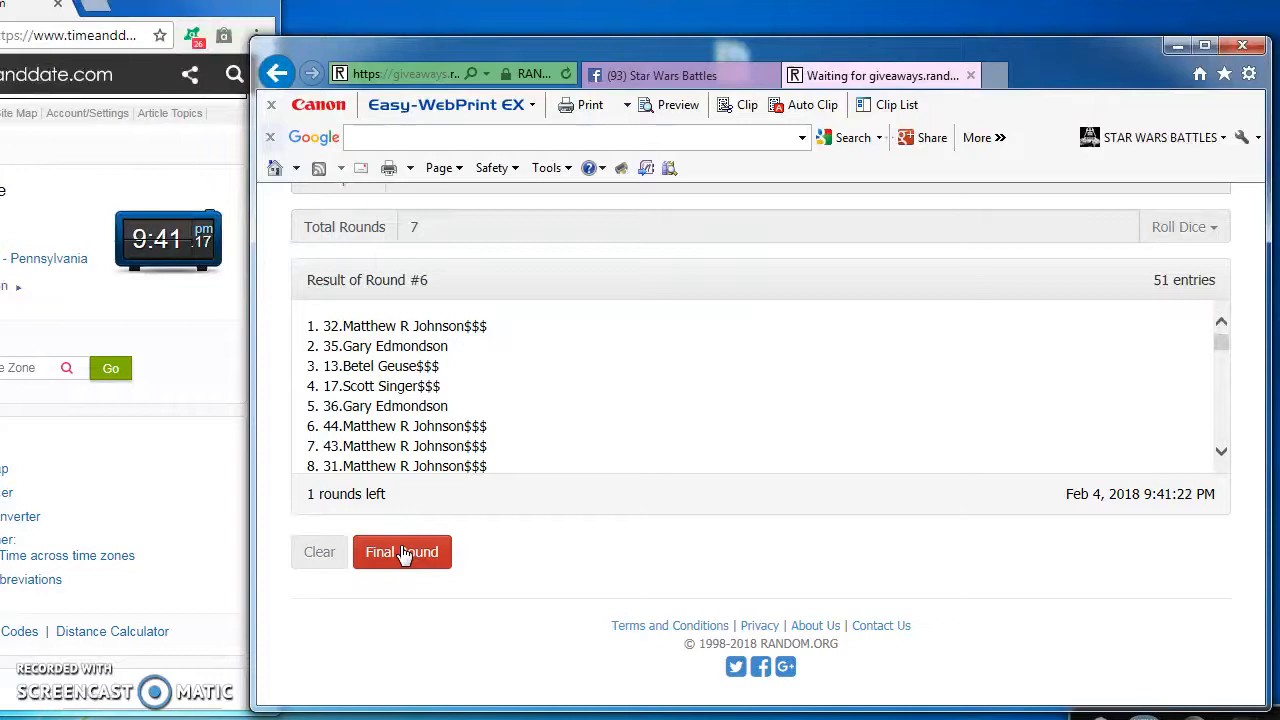
{"action": "left_click", "coordinate": [402, 552]}
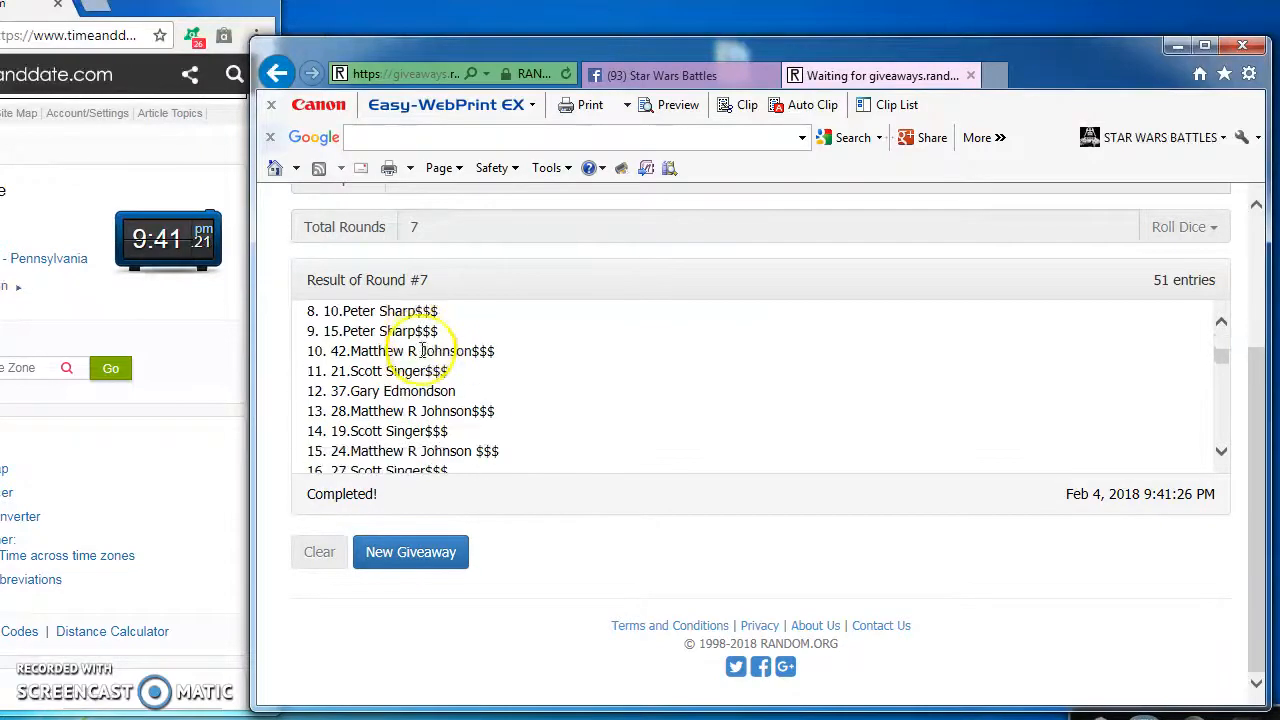
{"action": "scroll", "scroll_direction": "down", "scroll_amount": 3}
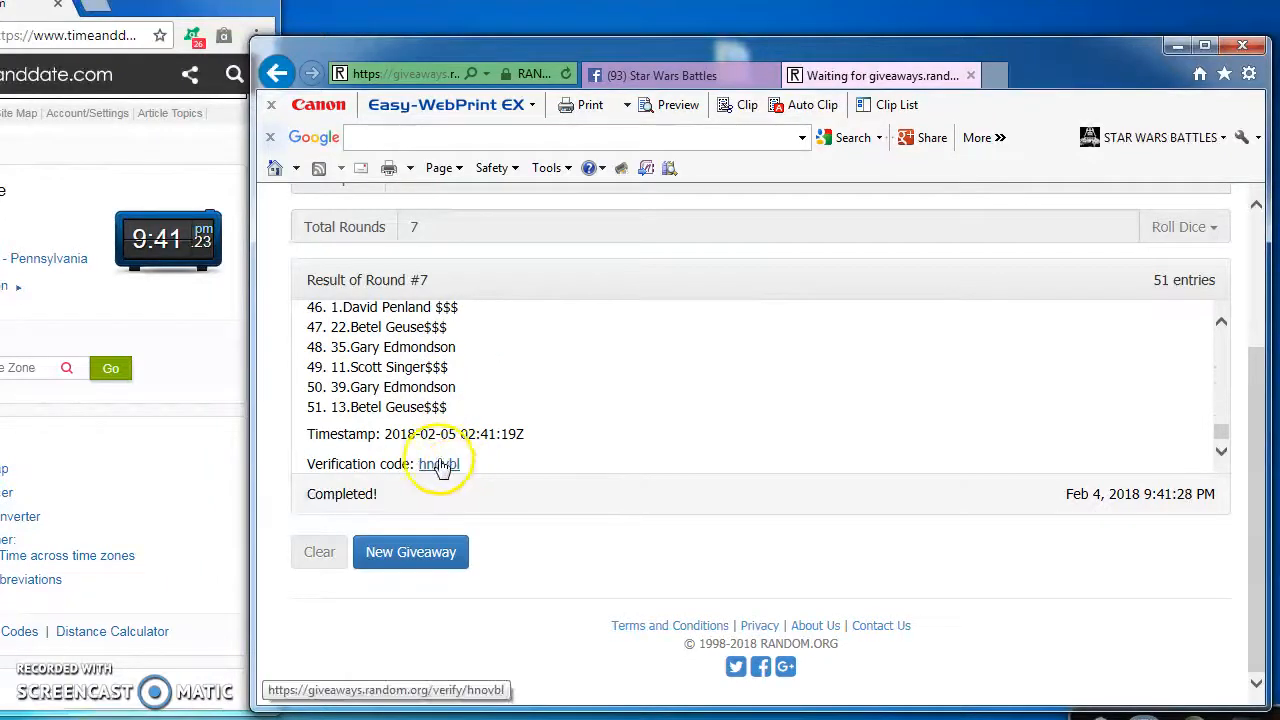
- Show the verification-successful page for code hnovbl with the Round #7 winners list
{"action": "left_click", "coordinate": [432, 464]}
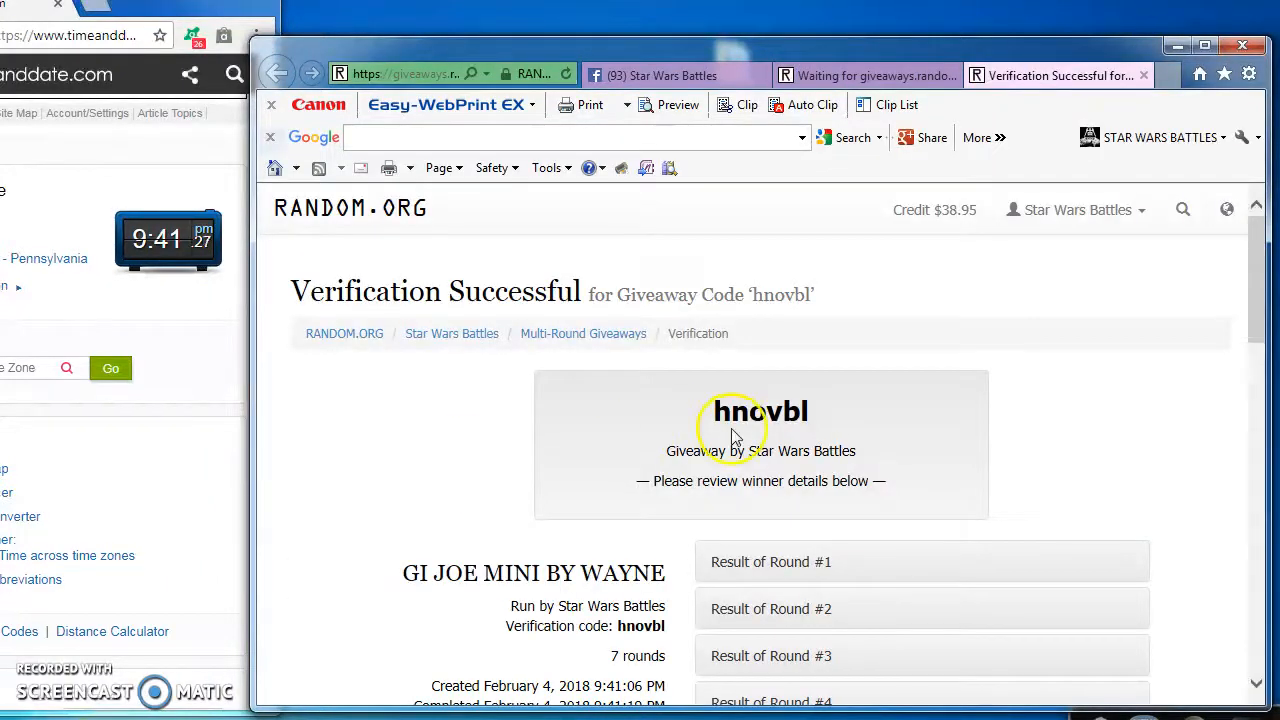
{"action": "scroll", "scroll_direction": "down", "scroll_amount": 3}
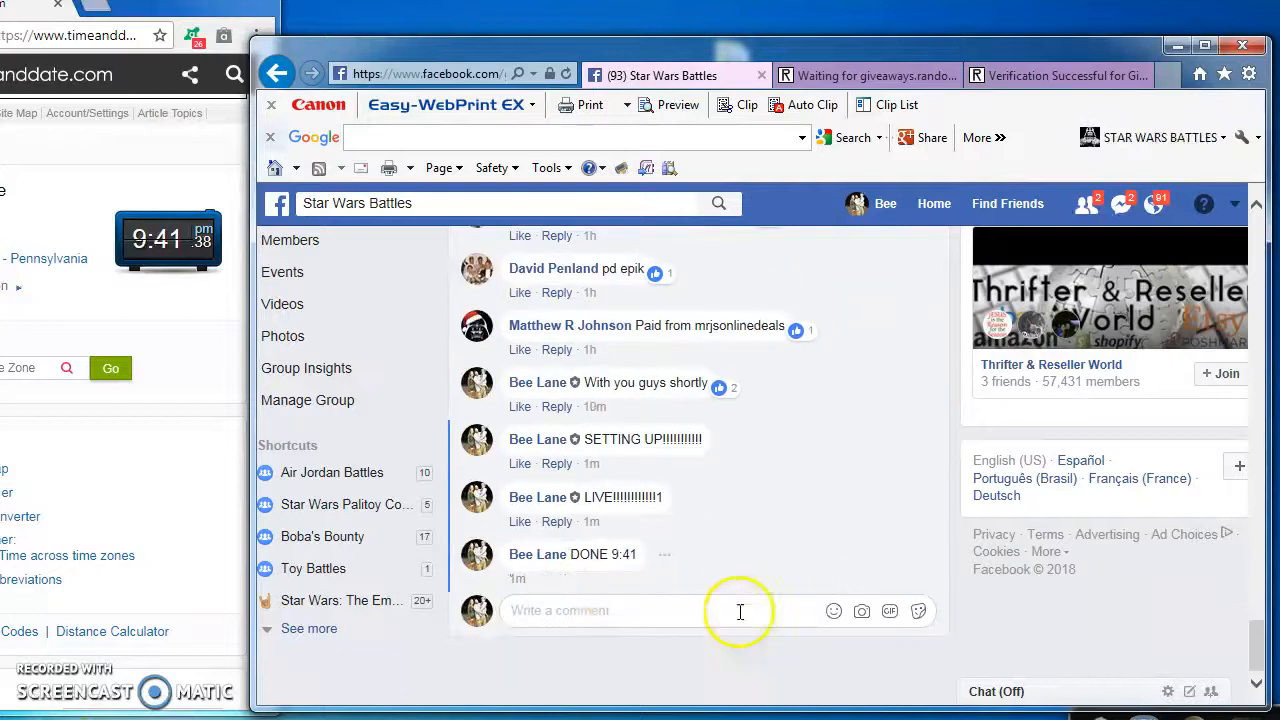
{"action": "mouse_move", "coordinate": [592, 578]}
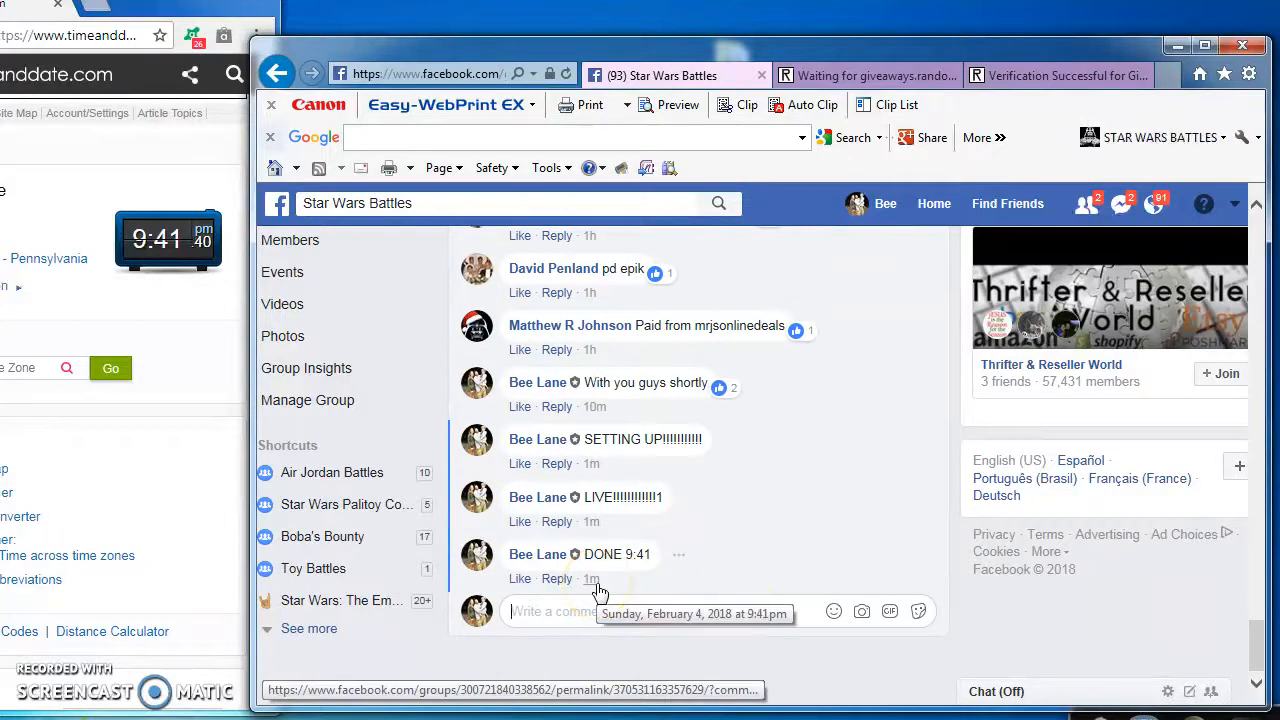
{"action": "left_click", "coordinate": [1050, 76]}
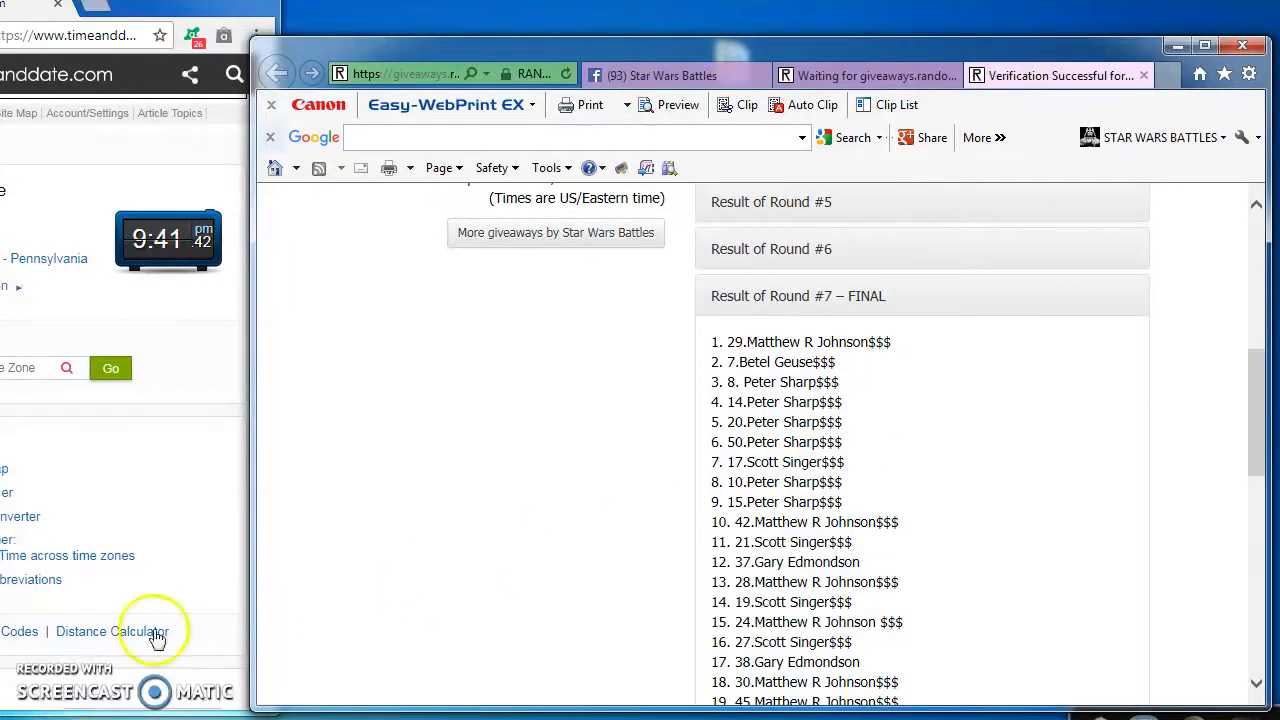